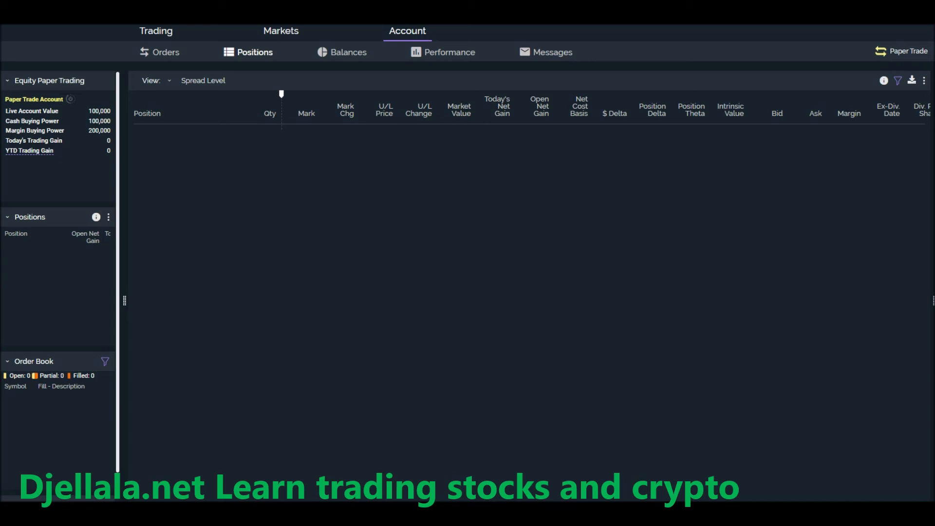
pyautogui.moveTo(70, 99)
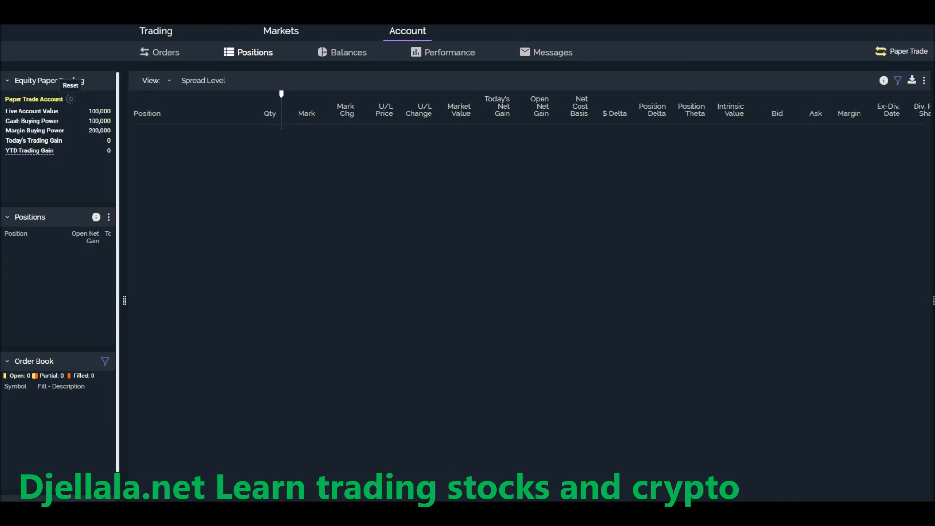